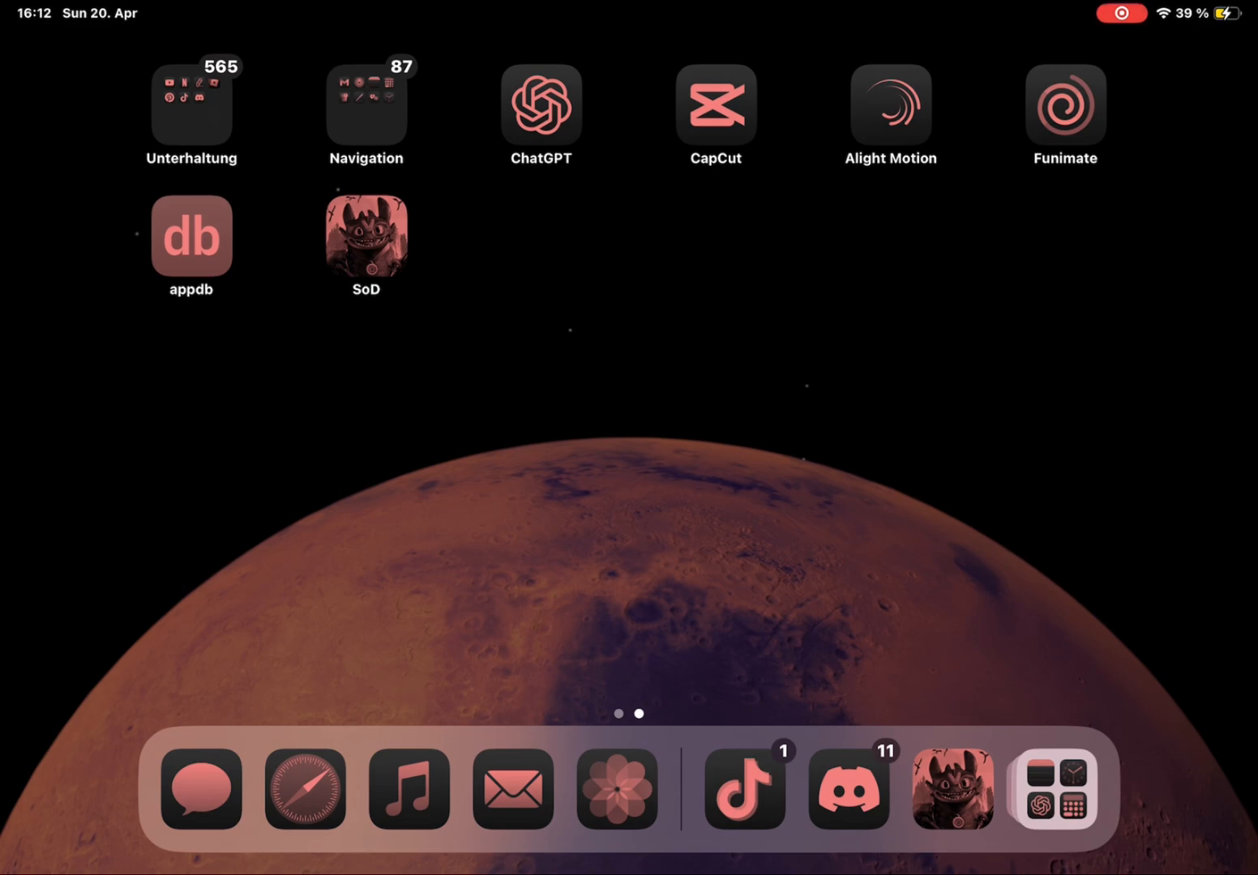
- Reach the SoDOff server's downloads channel showing the Windows, Android, iOS and local-server client links
click(848, 788)
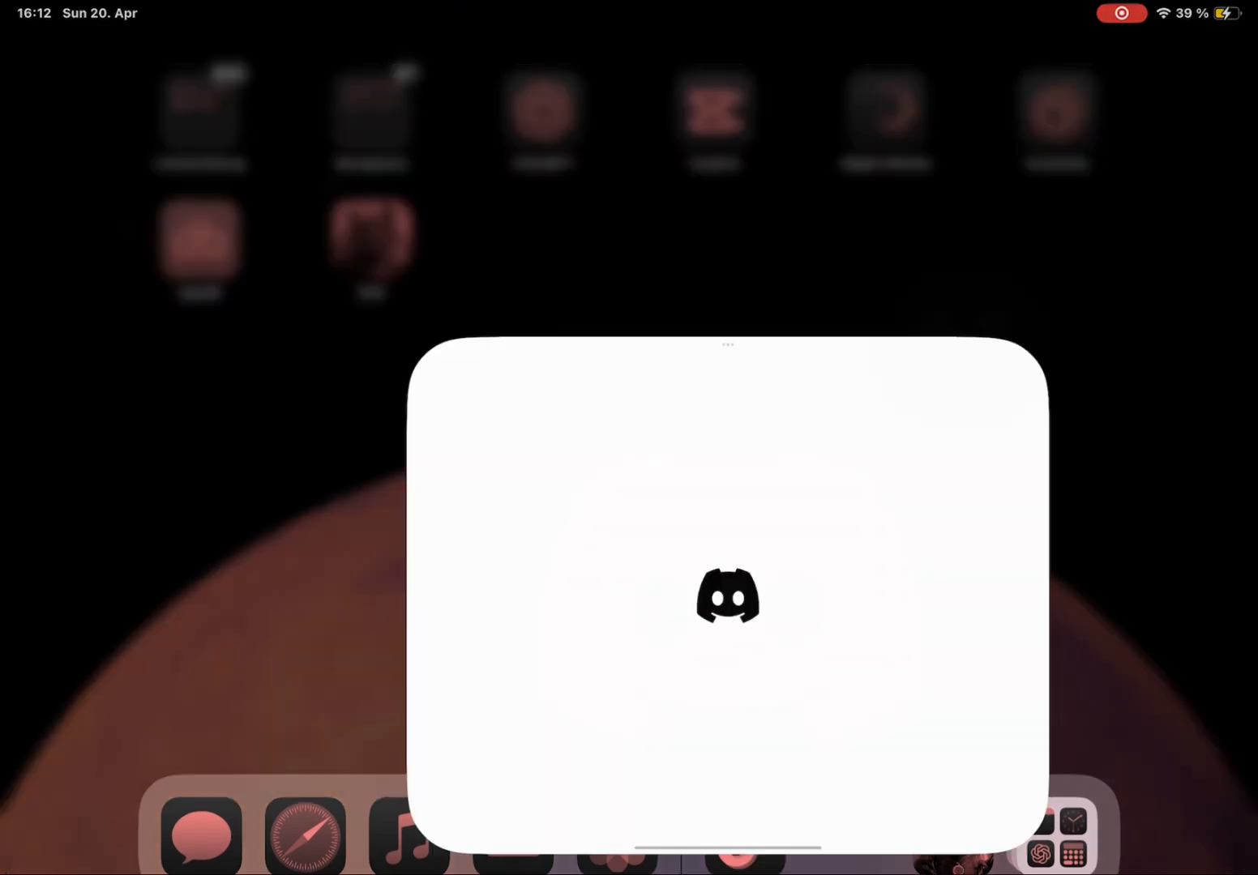
click(726, 598)
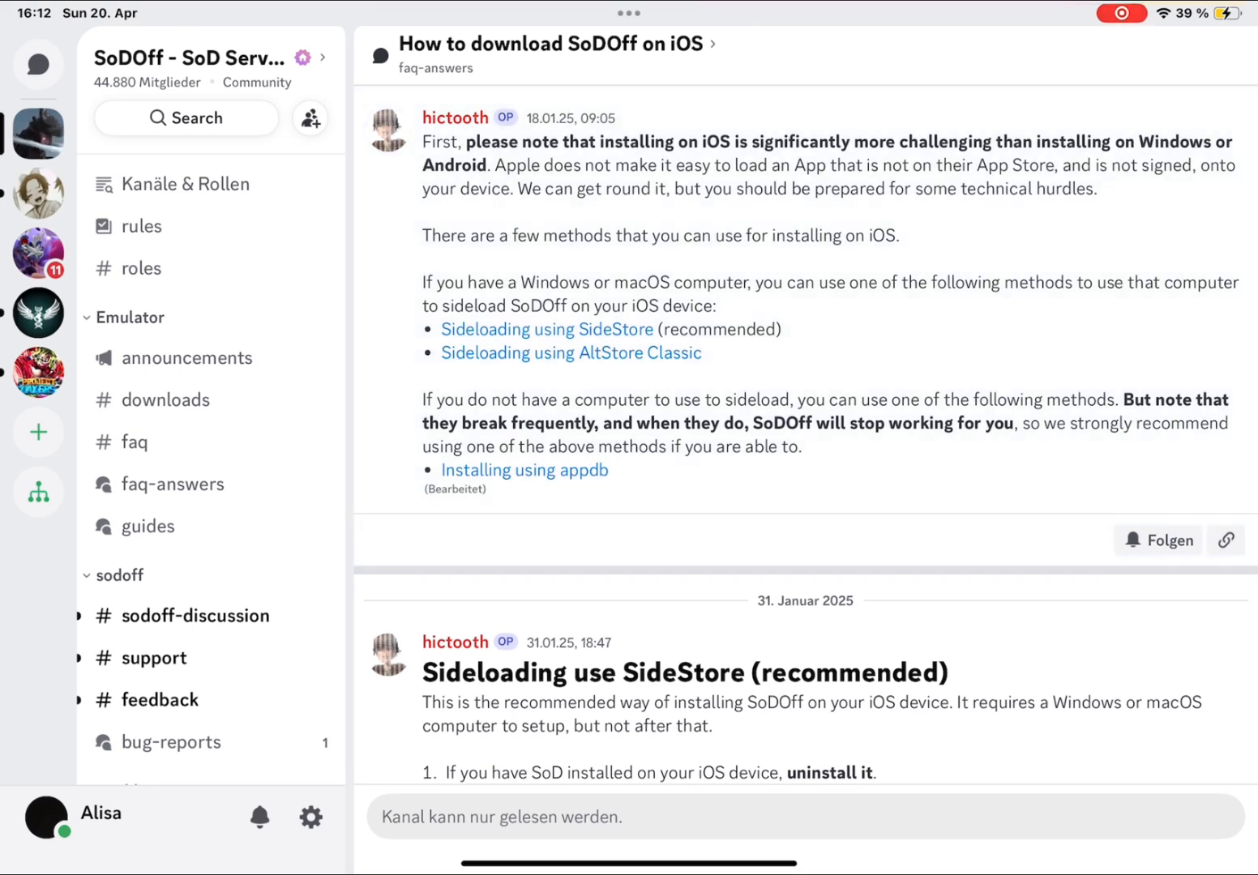
click(165, 398)
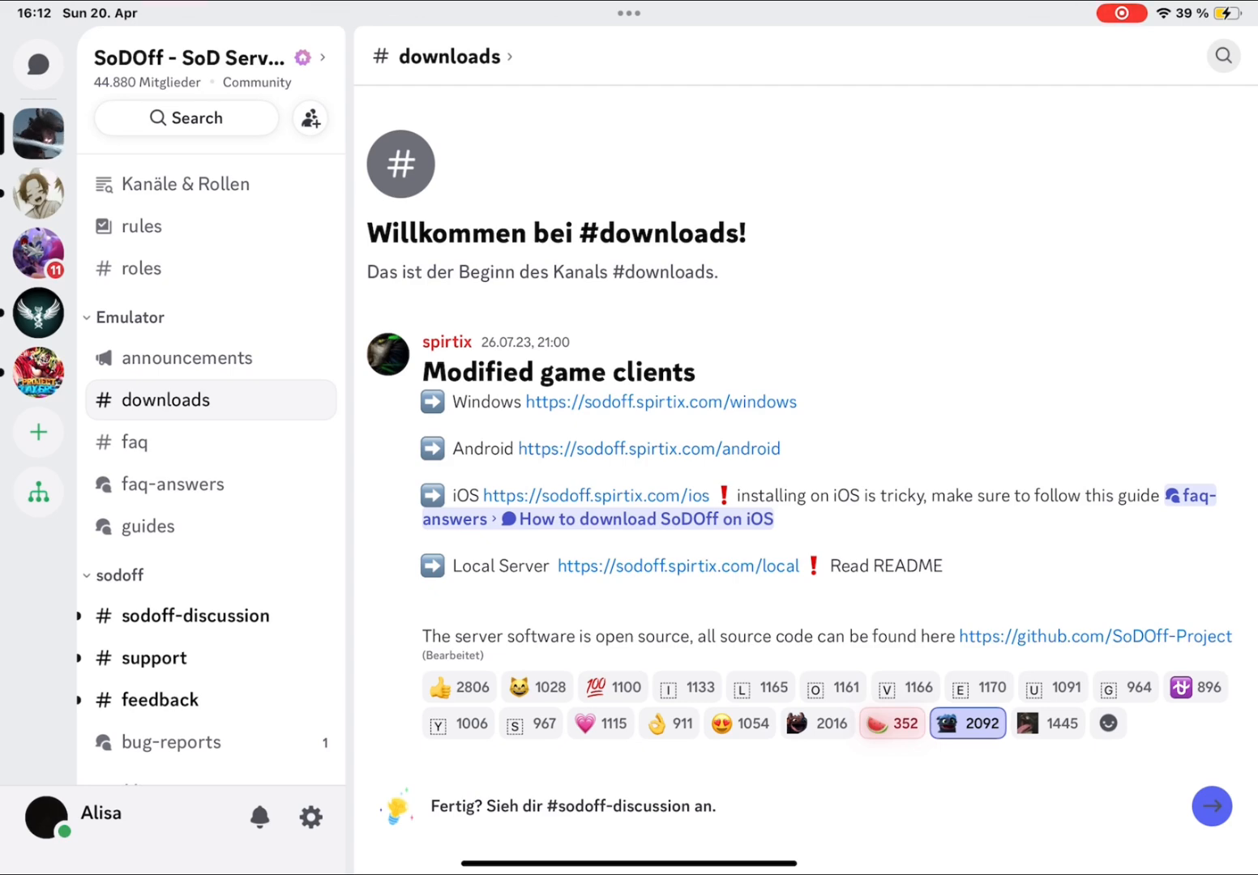
- Read through the 'How to download SoDOff on iOS' guide down to its appdb market link
click(640, 519)
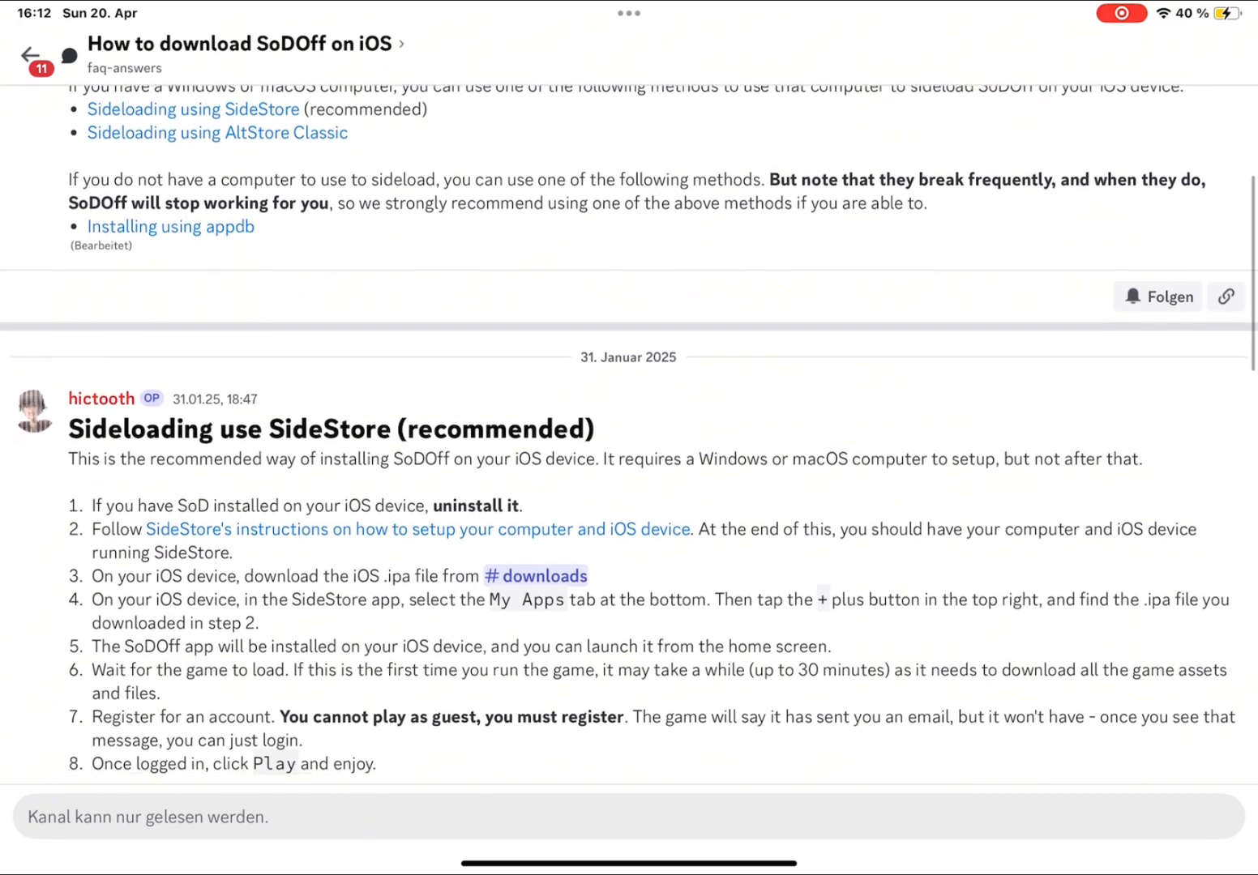
scroll(down, 3)
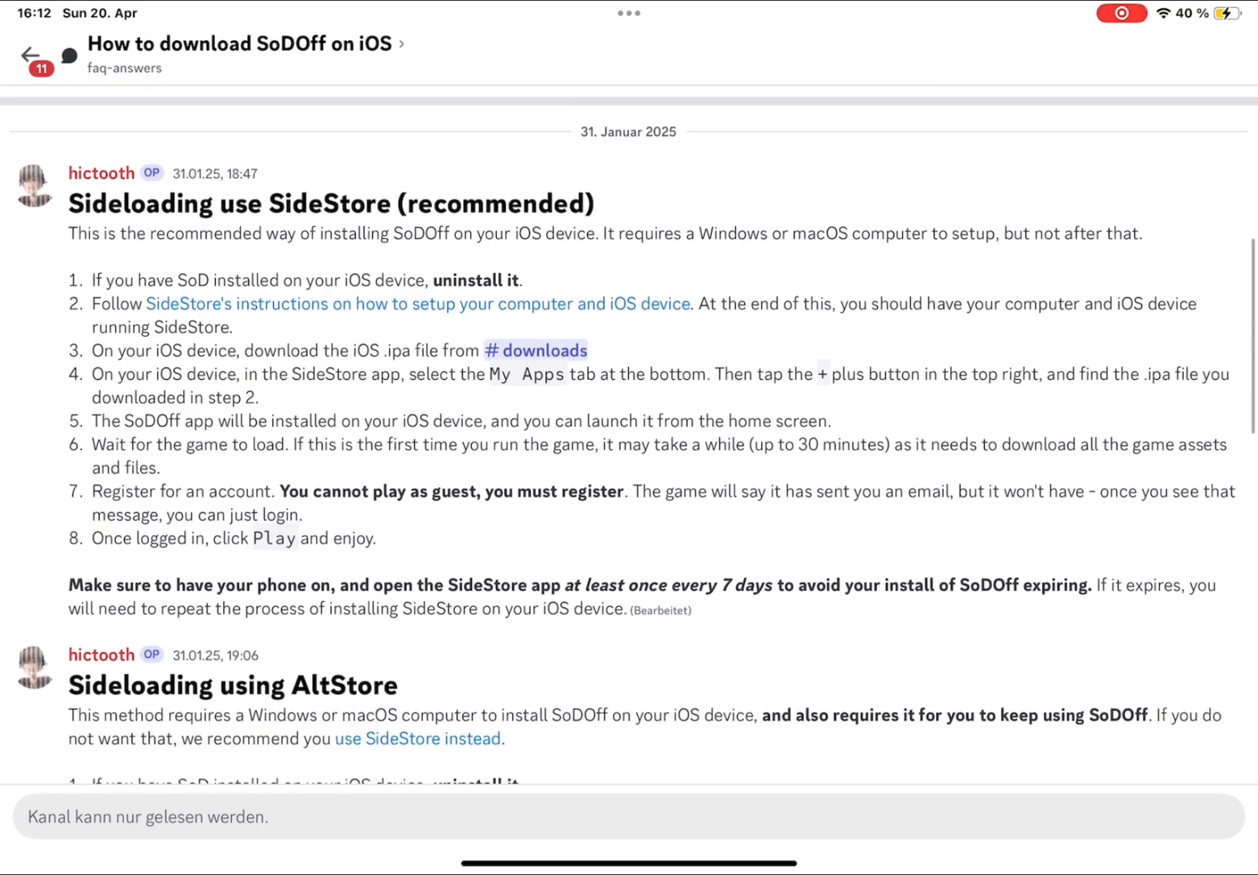
scroll(down, 3)
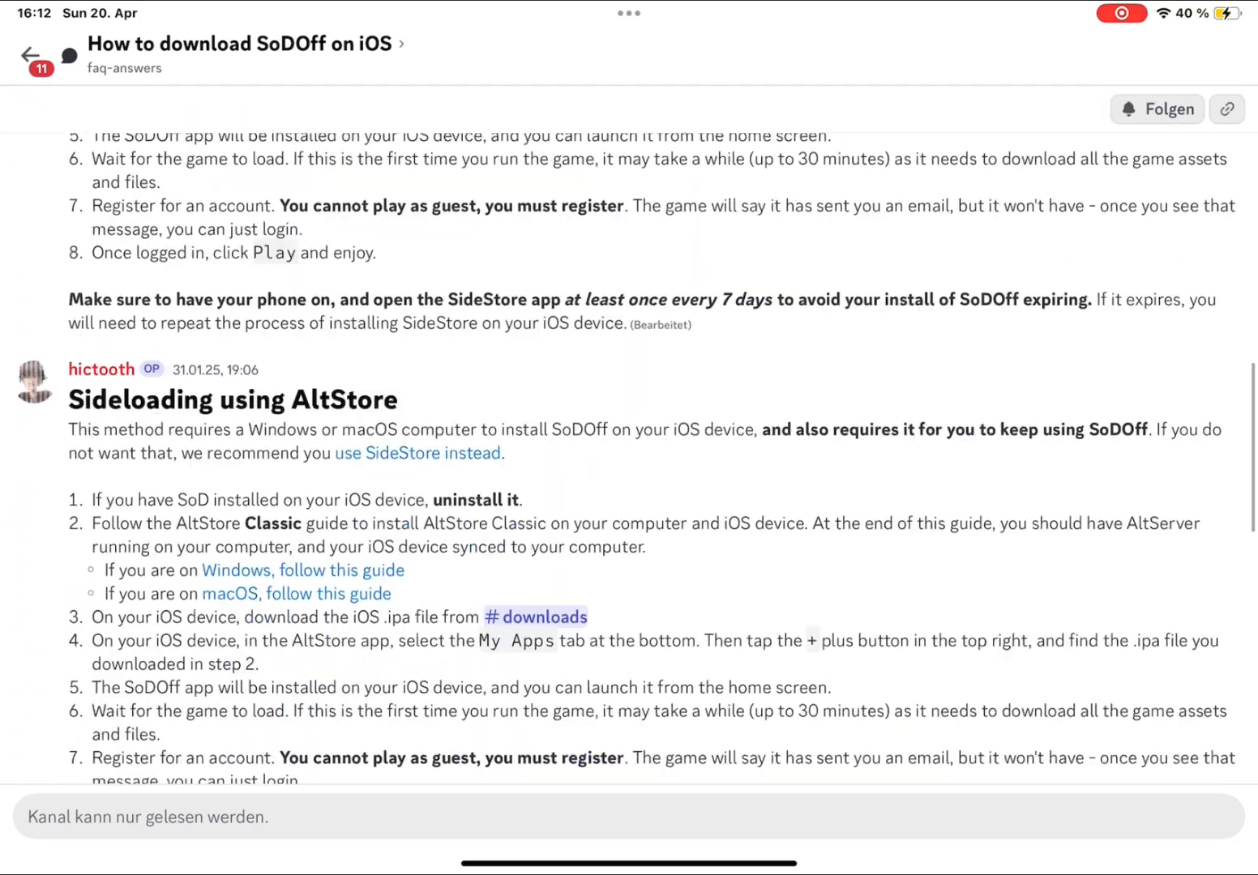
scroll(down, 3)
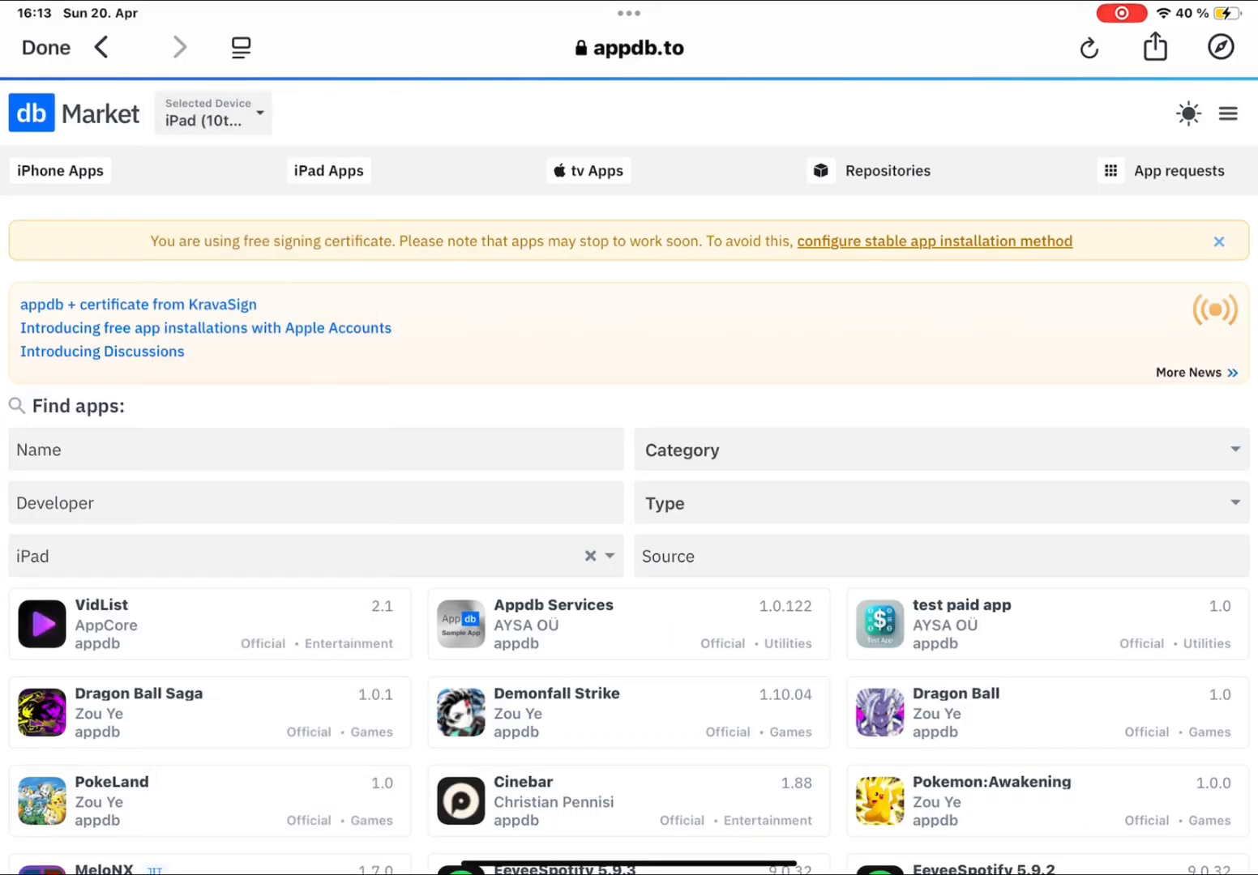
- Leave the appdb site and reread the guide's 'Installing using appdb' steps
click(100, 47)
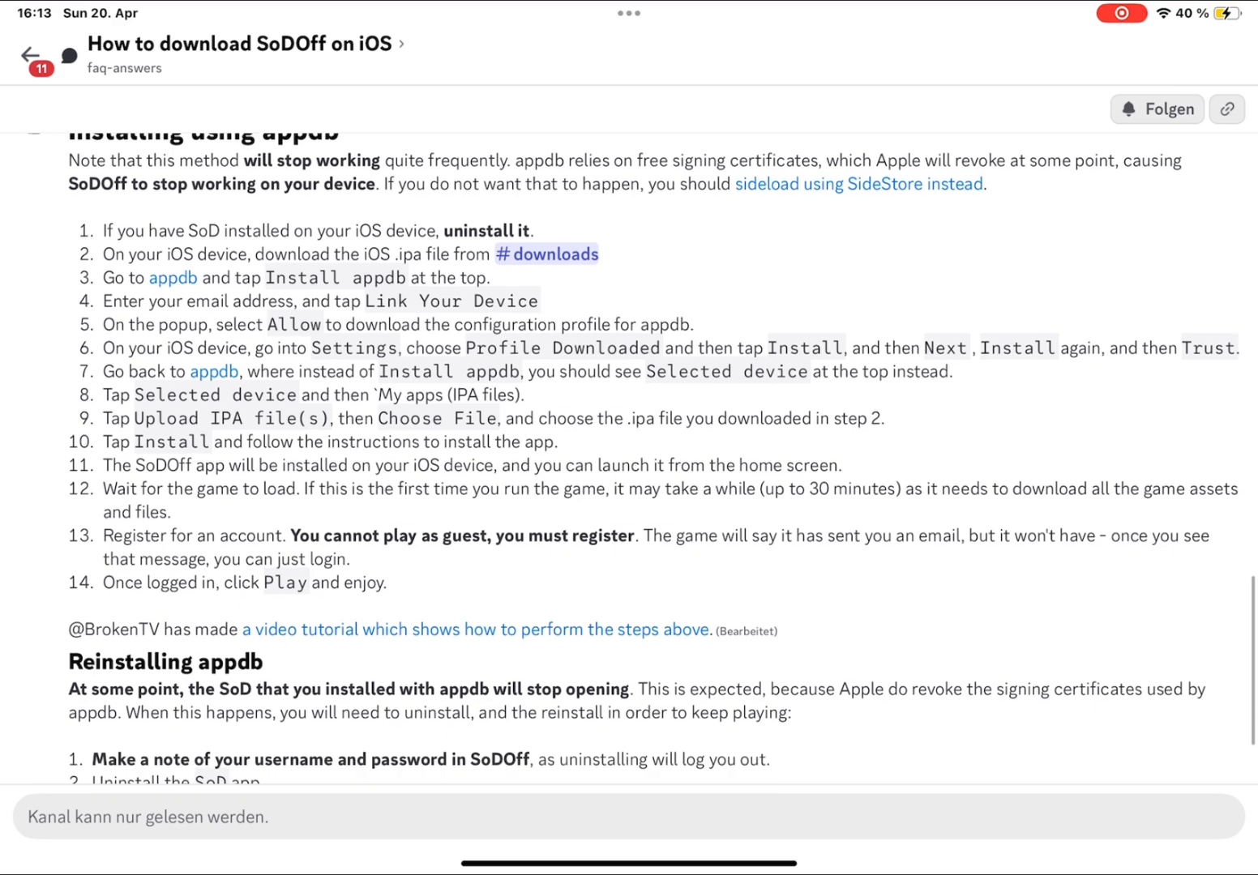
scroll(down, 3)
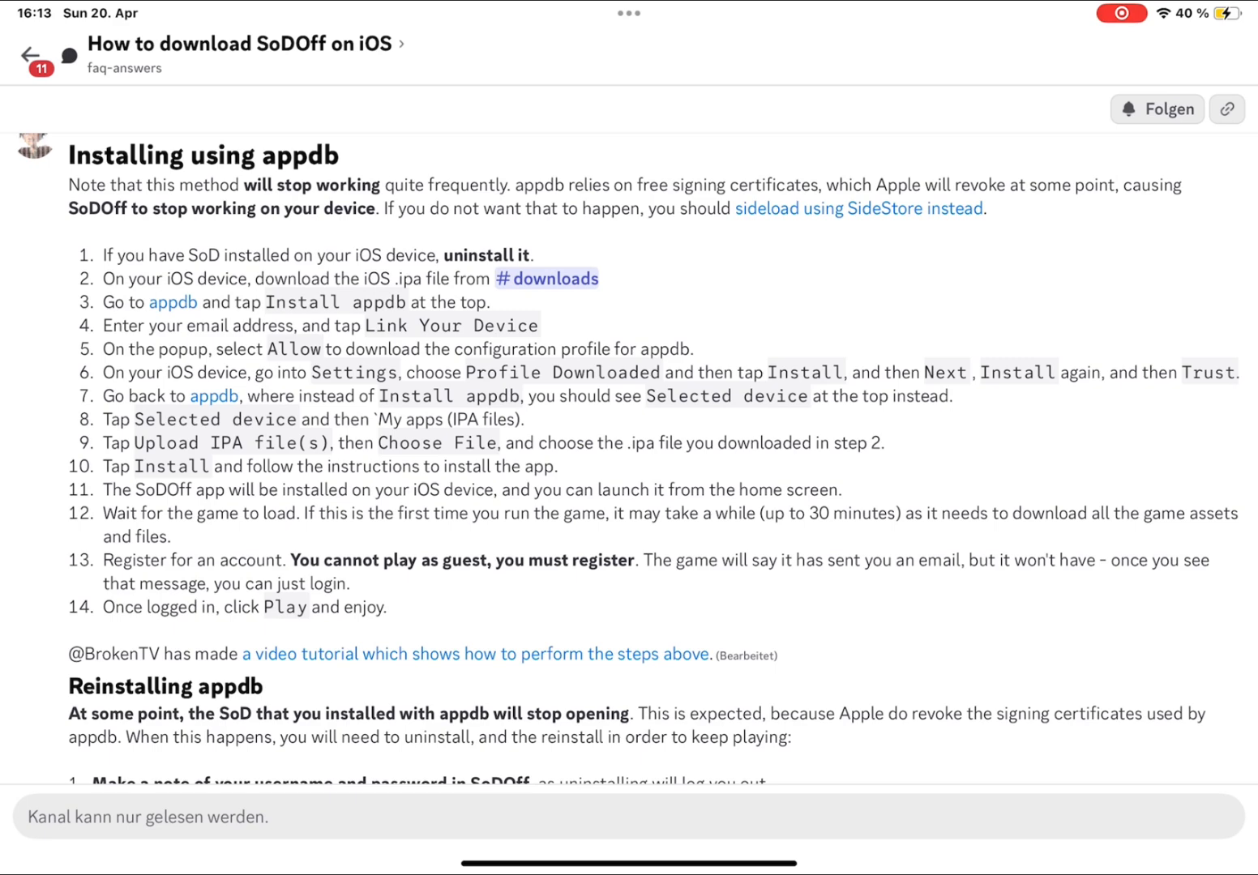
scroll(down, 3)
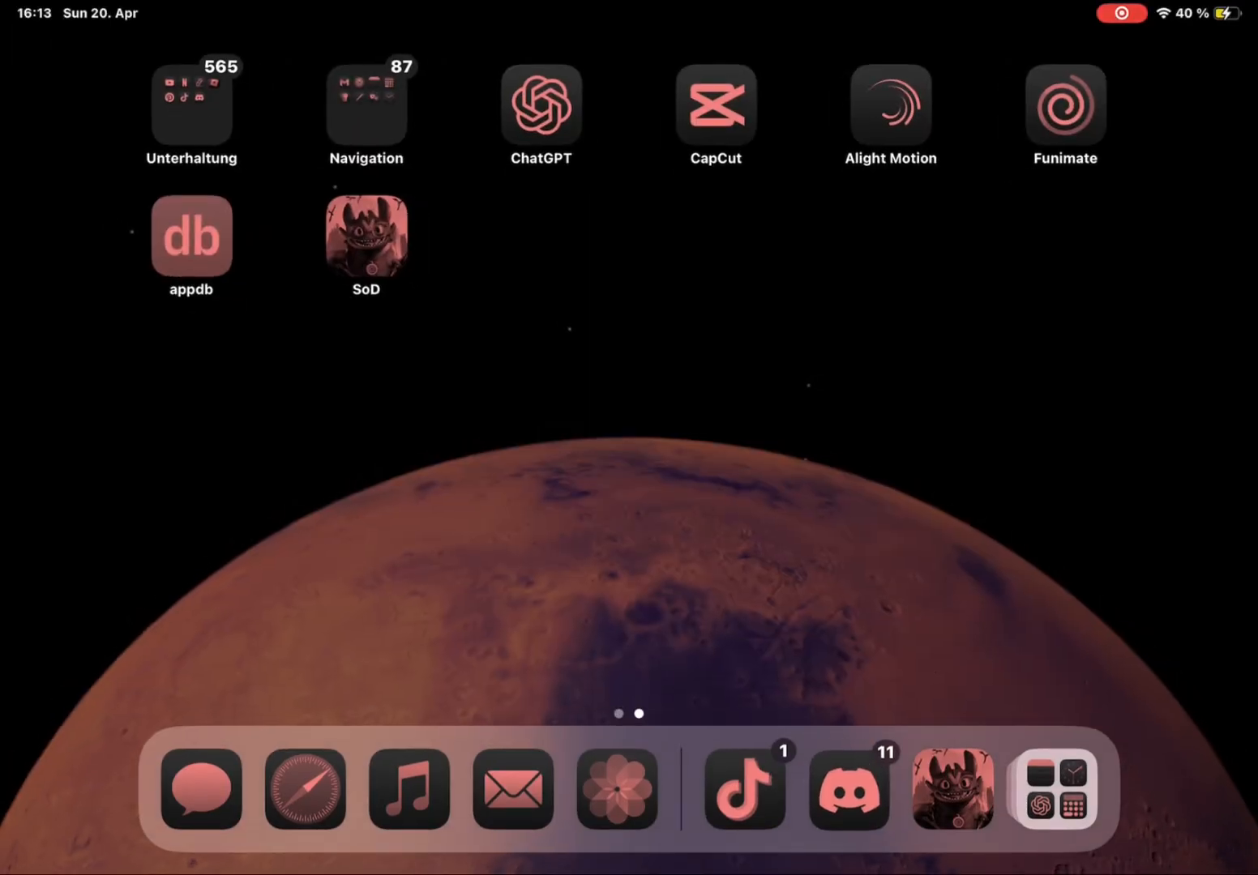
- Return to Discord's iOS guide at the 'Installing using appdb' and 'Reinstalling appdb' sections
scroll(left, 3)
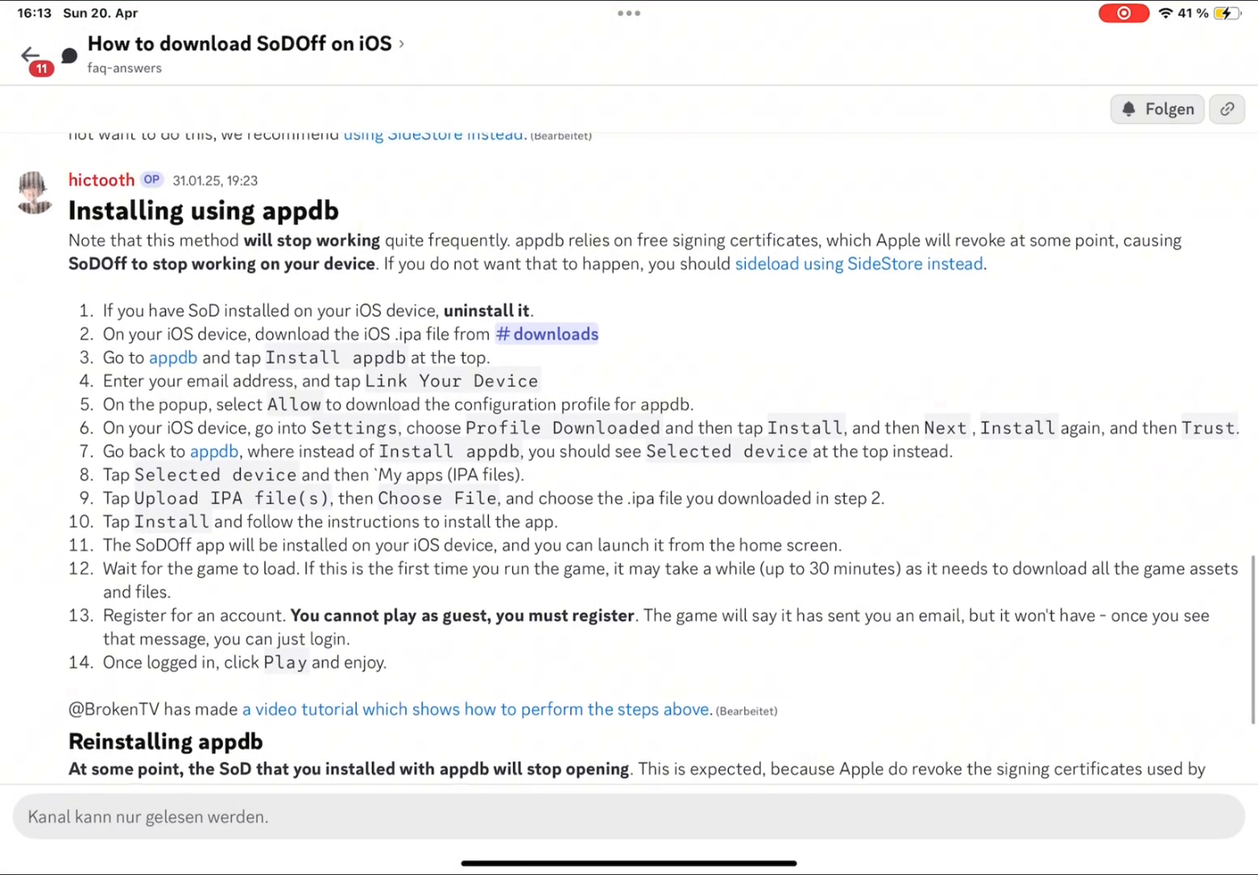
- Leave the guide for the Home Screen and start iPad Settings on its General page
scroll(up, 3)
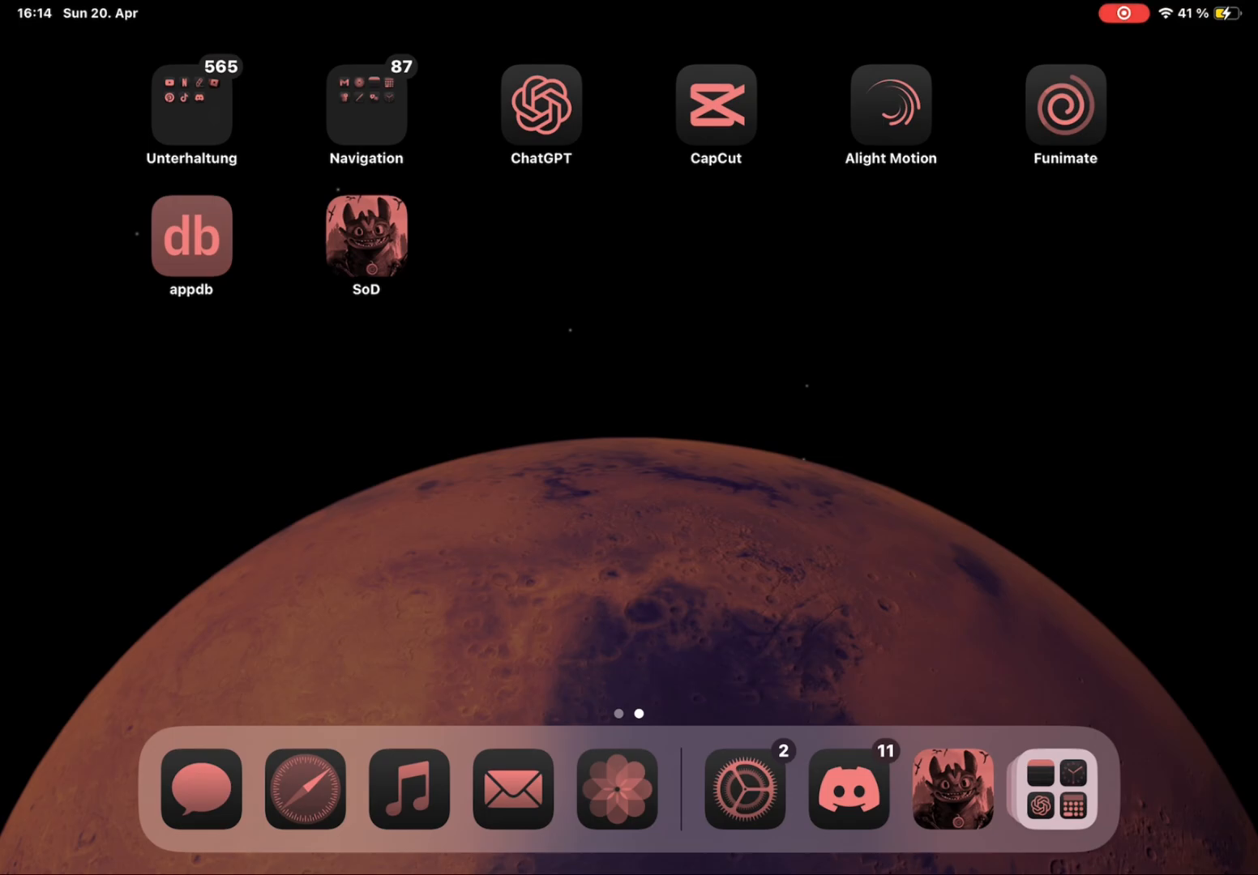
click(746, 791)
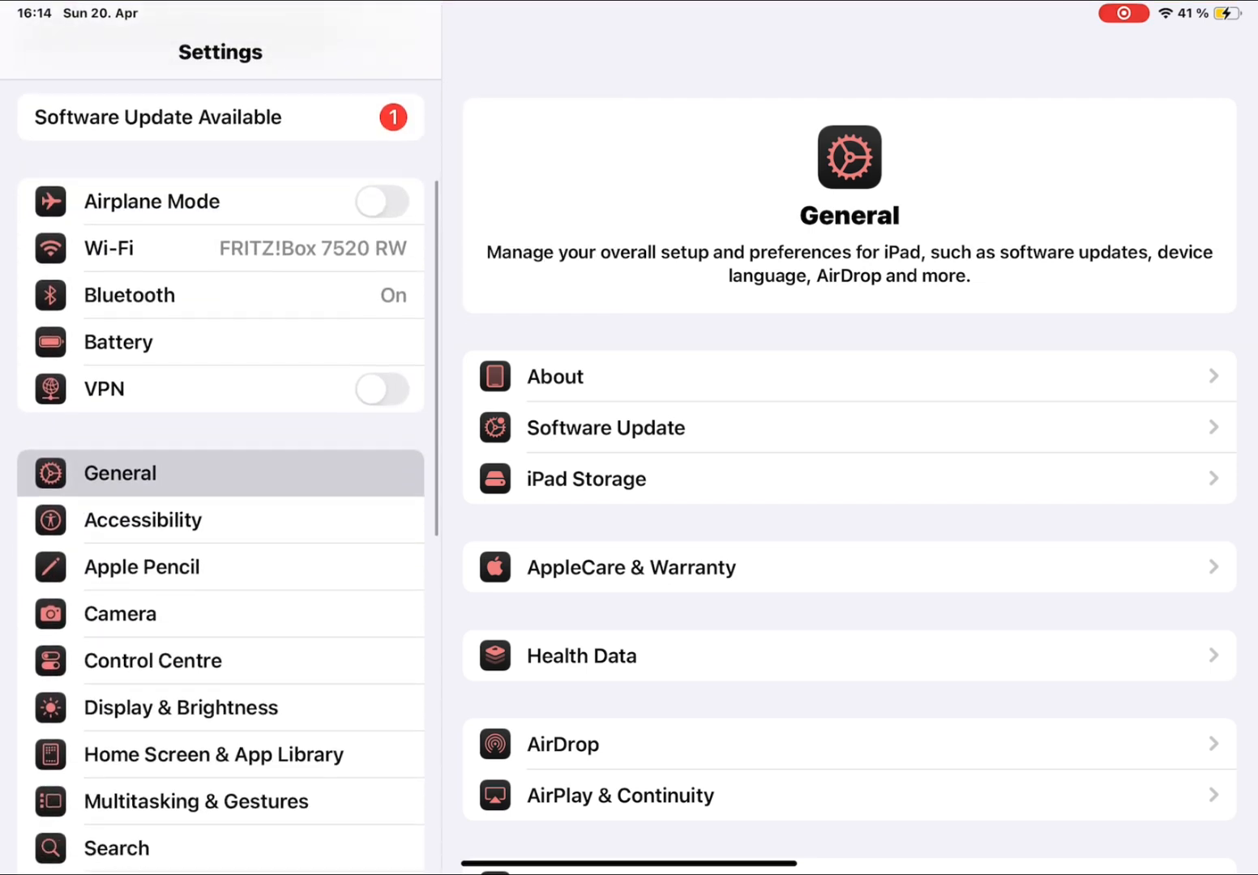
- Visit VPN & Device Management under General, then launch the SoD game from the Home Screen
scroll(down, 3)
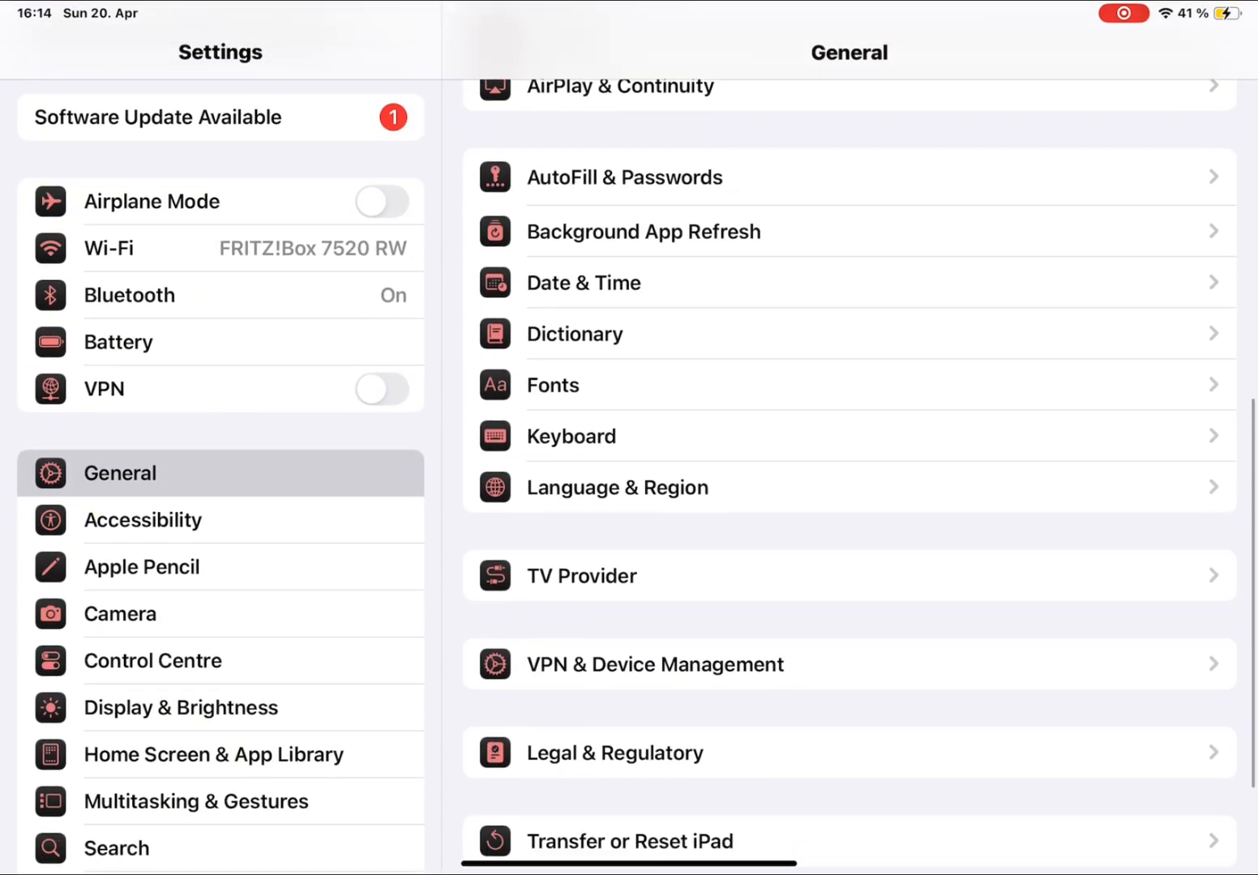
click(655, 665)
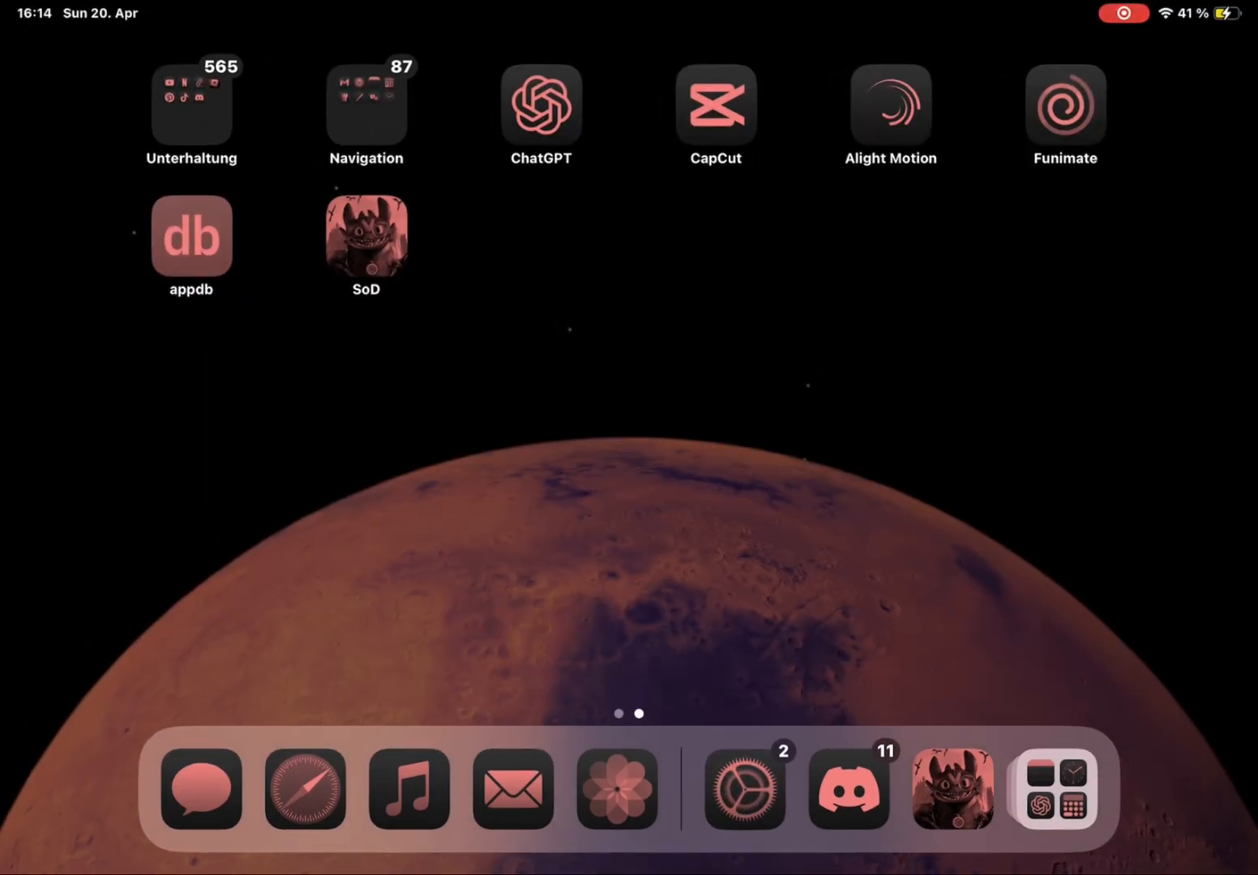
click(366, 233)
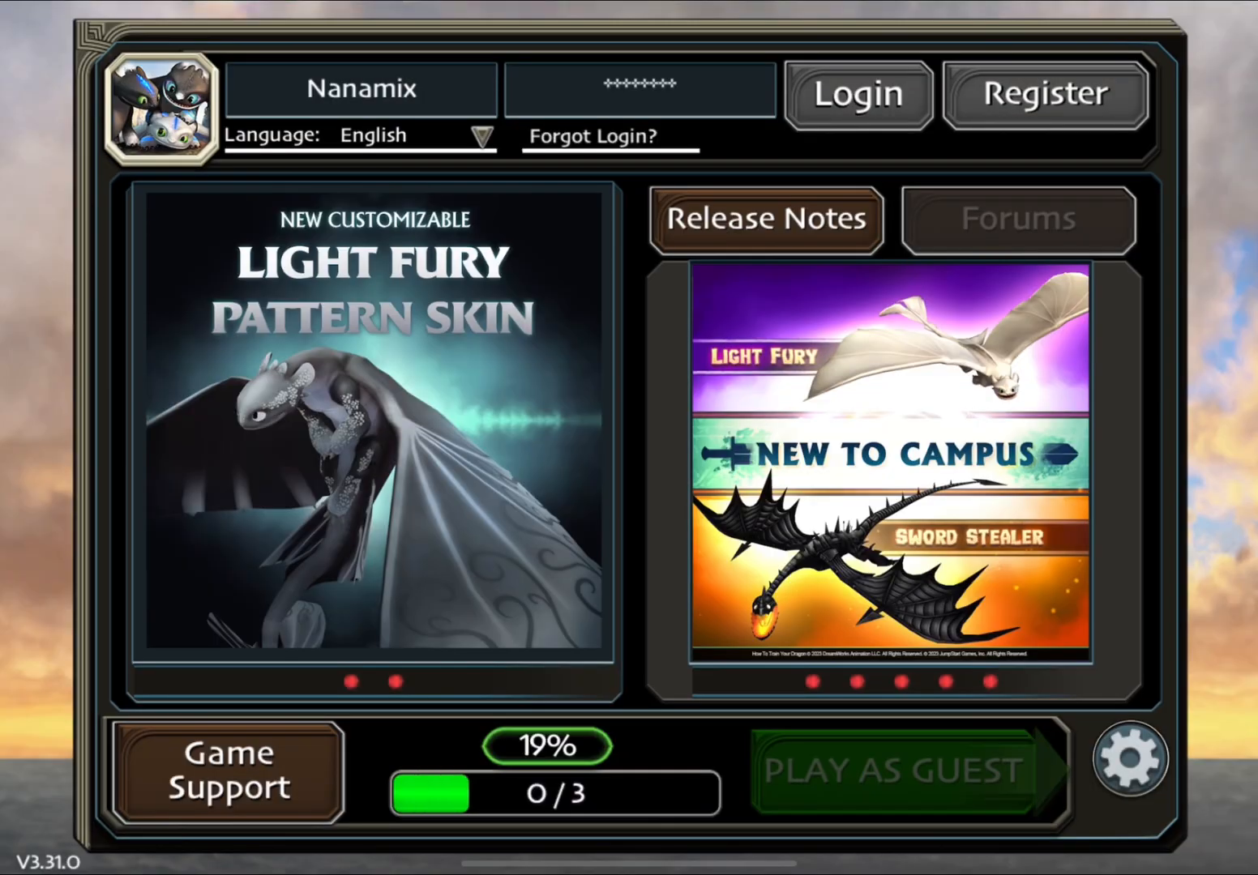
- Log in as Nanamix and load into the village beside the dragon Dart
click(891, 768)
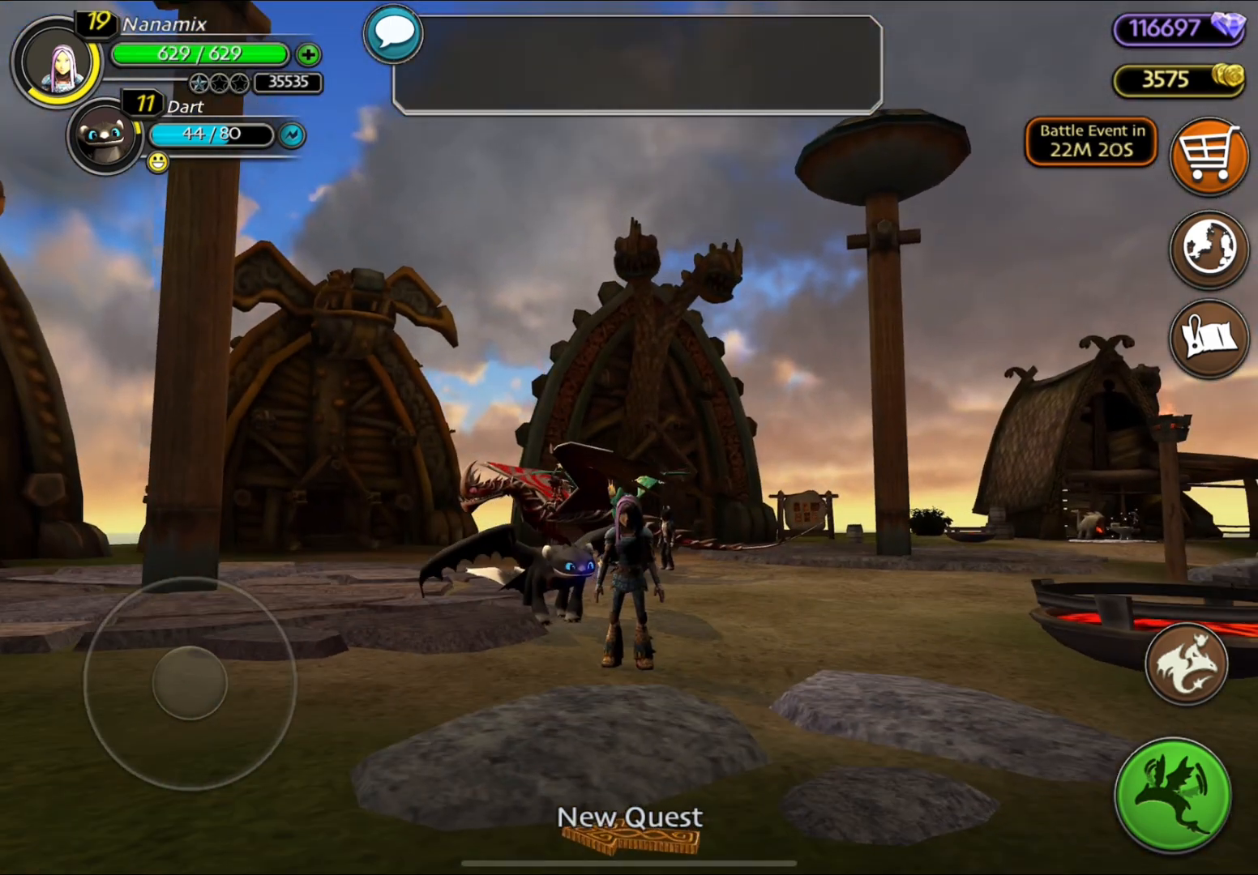
- Walk Nanamix across the village with the joystick and mount the dragon Dart
drag(186, 673, 243, 657)
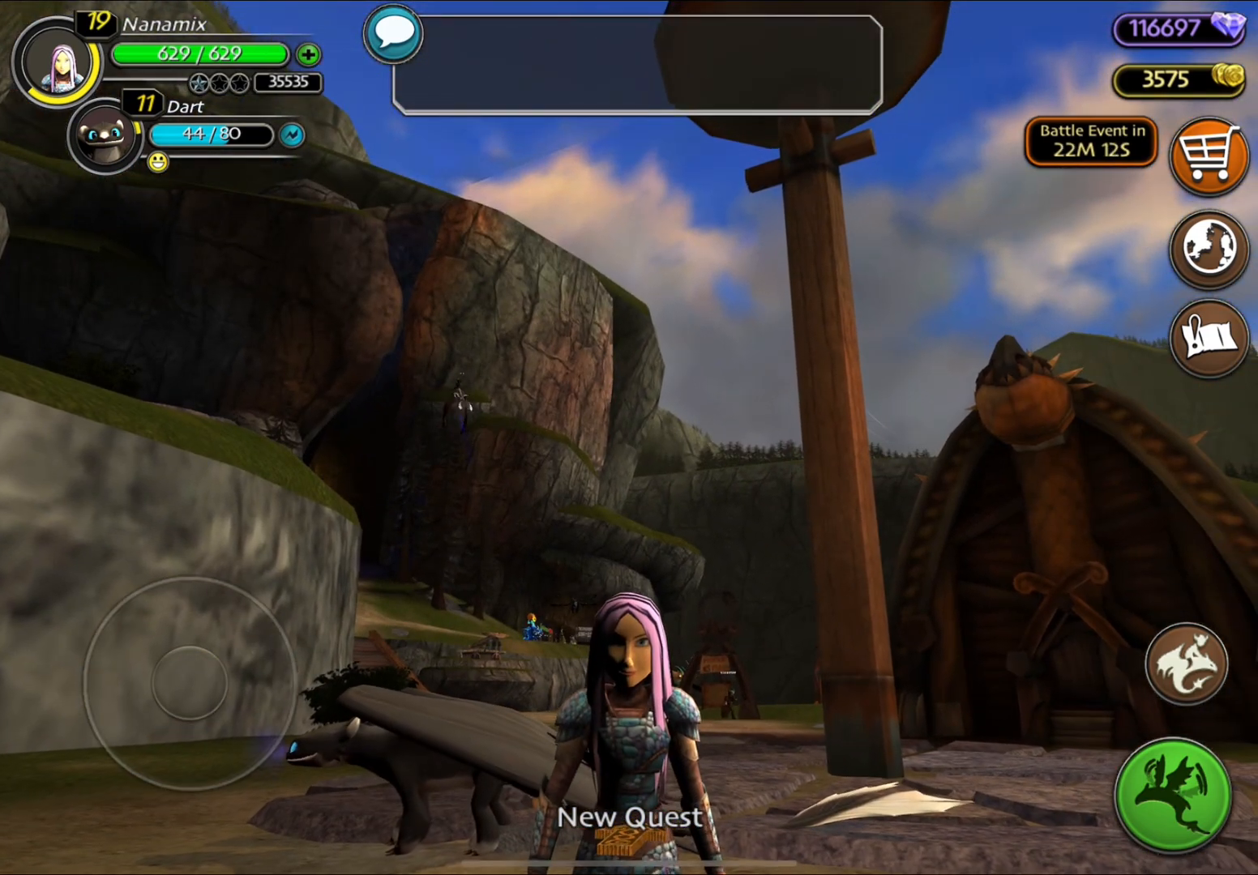
click(1190, 664)
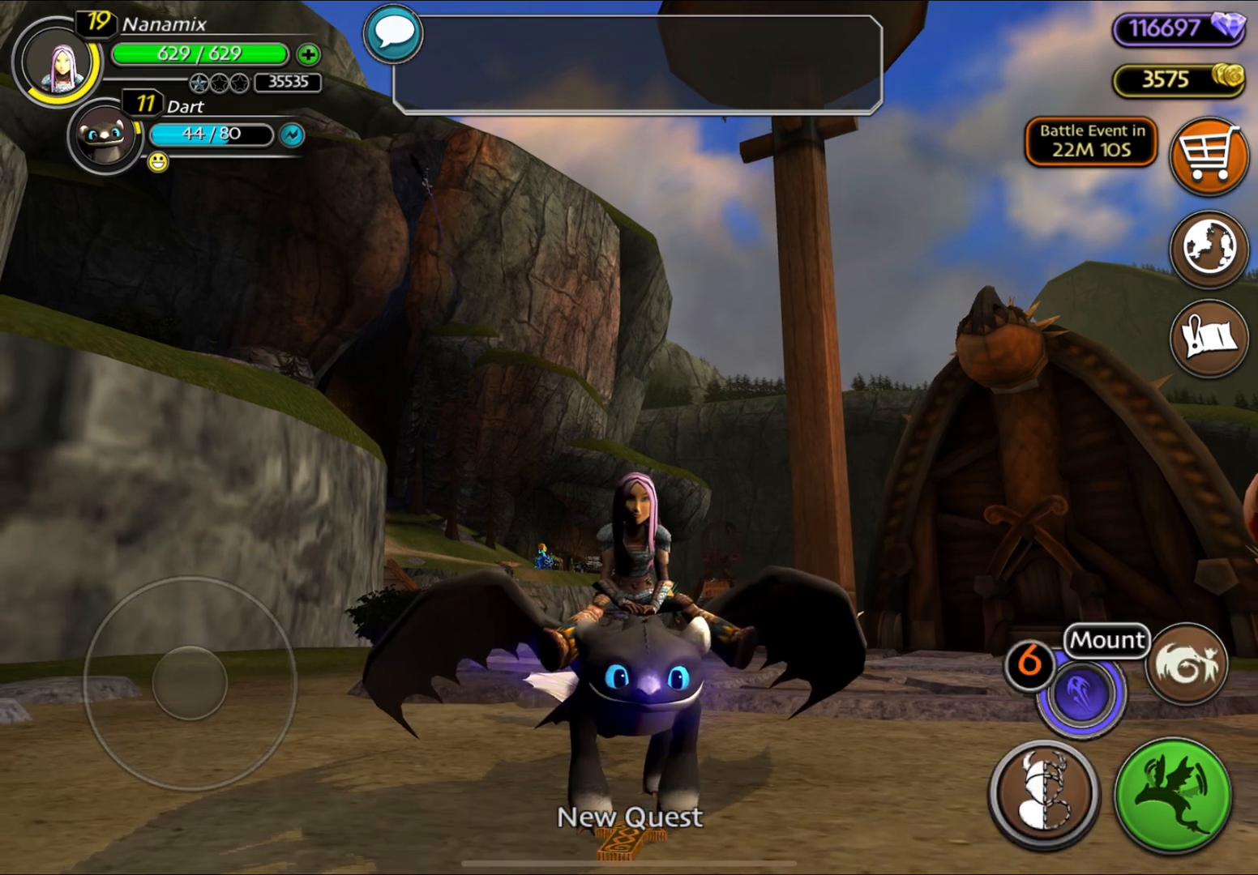